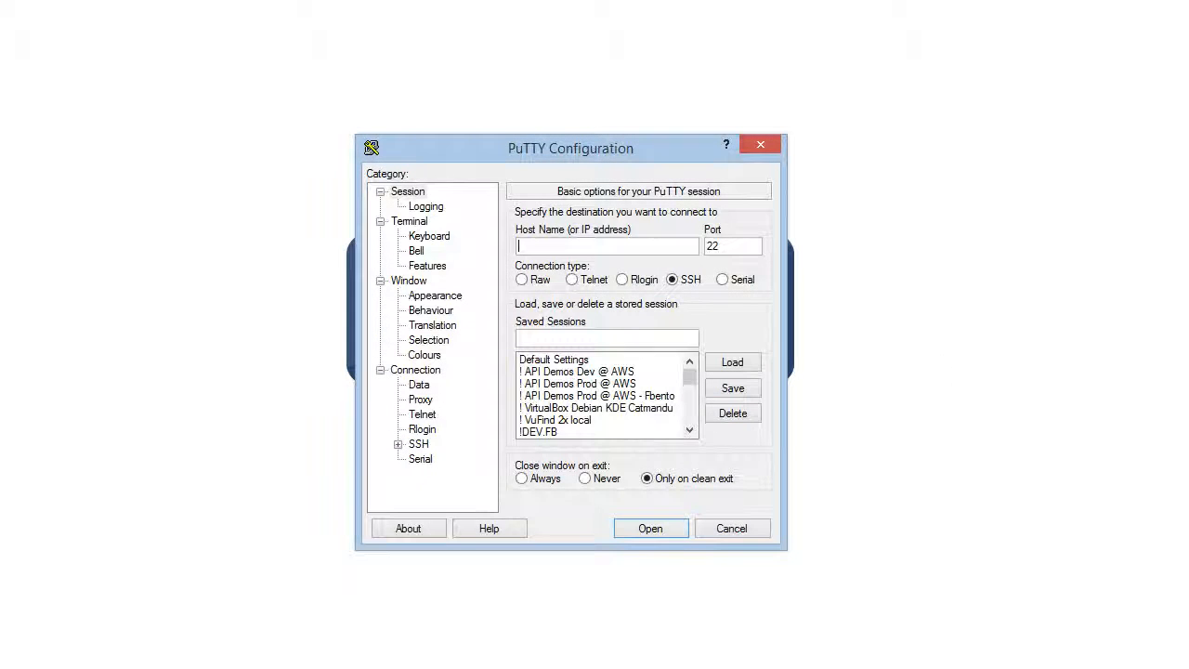
Step: Scroll the Saved Sessions list and highlight the GSS Dev FBento session
click(690, 431)
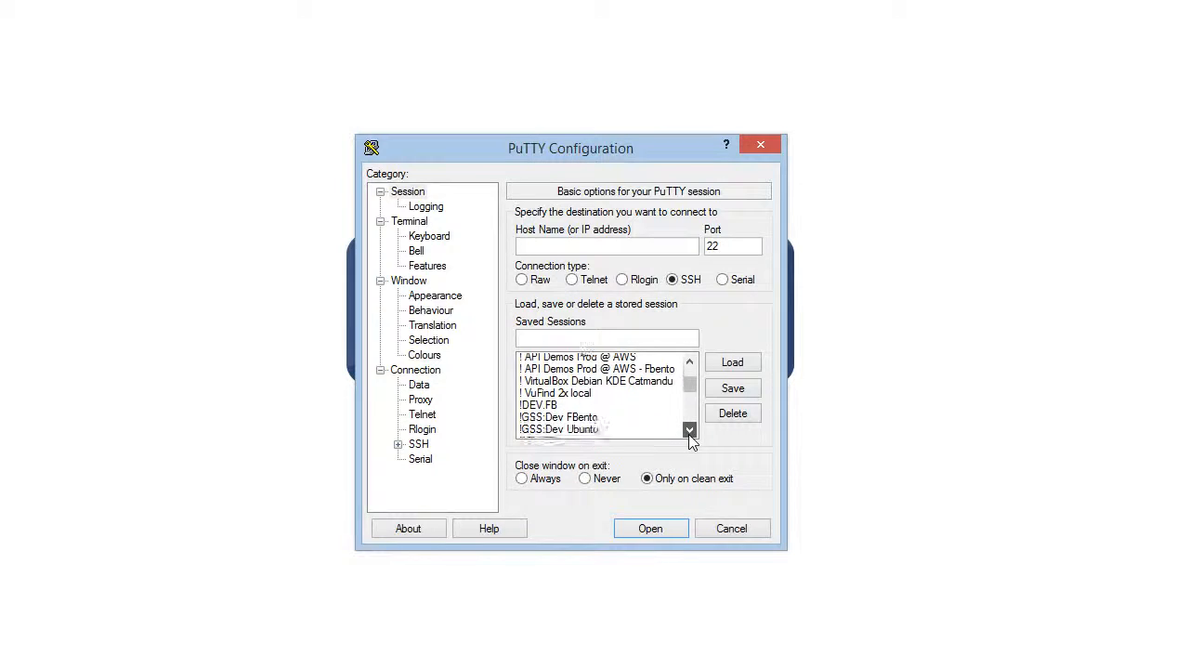
click(689, 429)
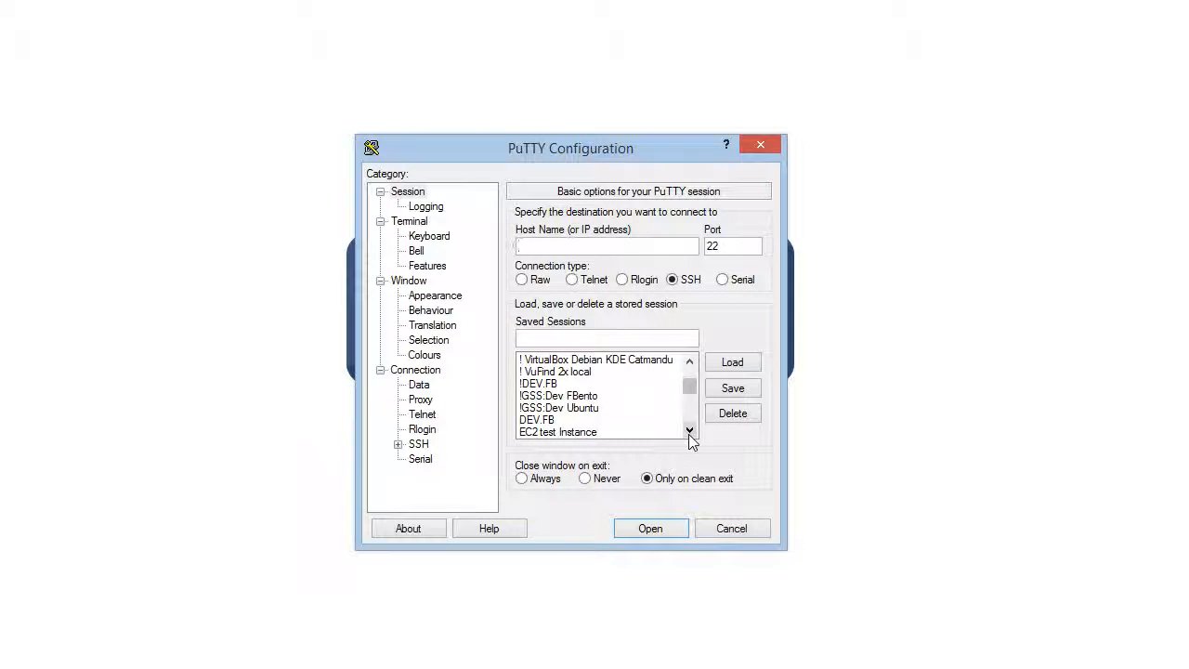
click(606, 245)
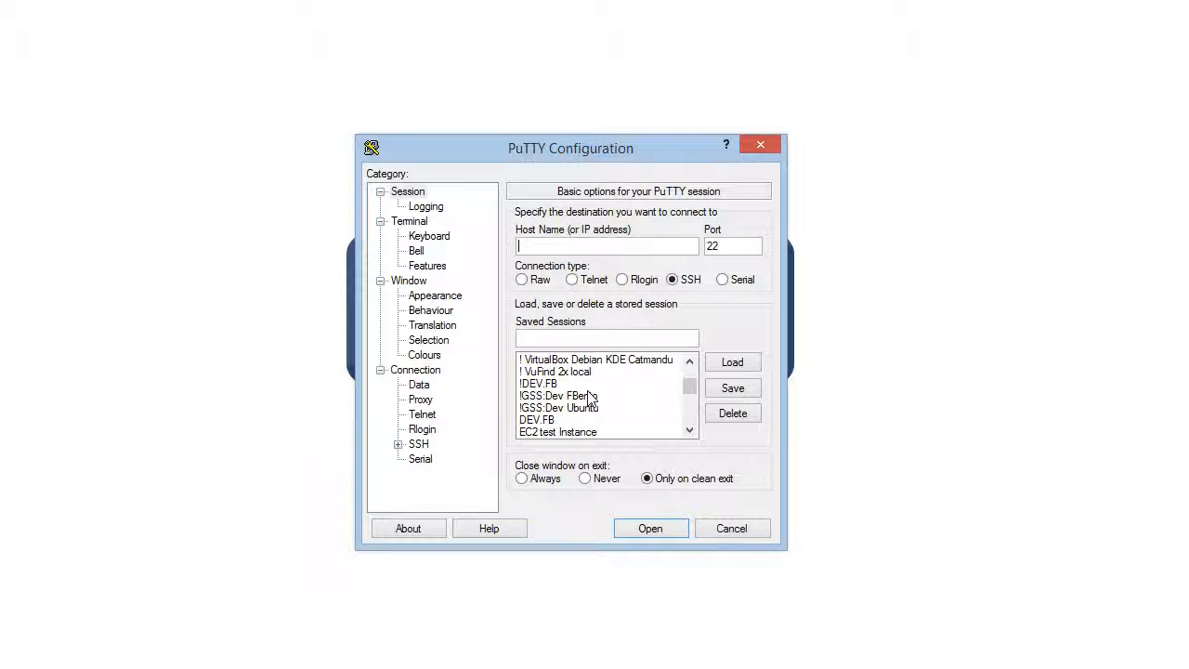
click(585, 394)
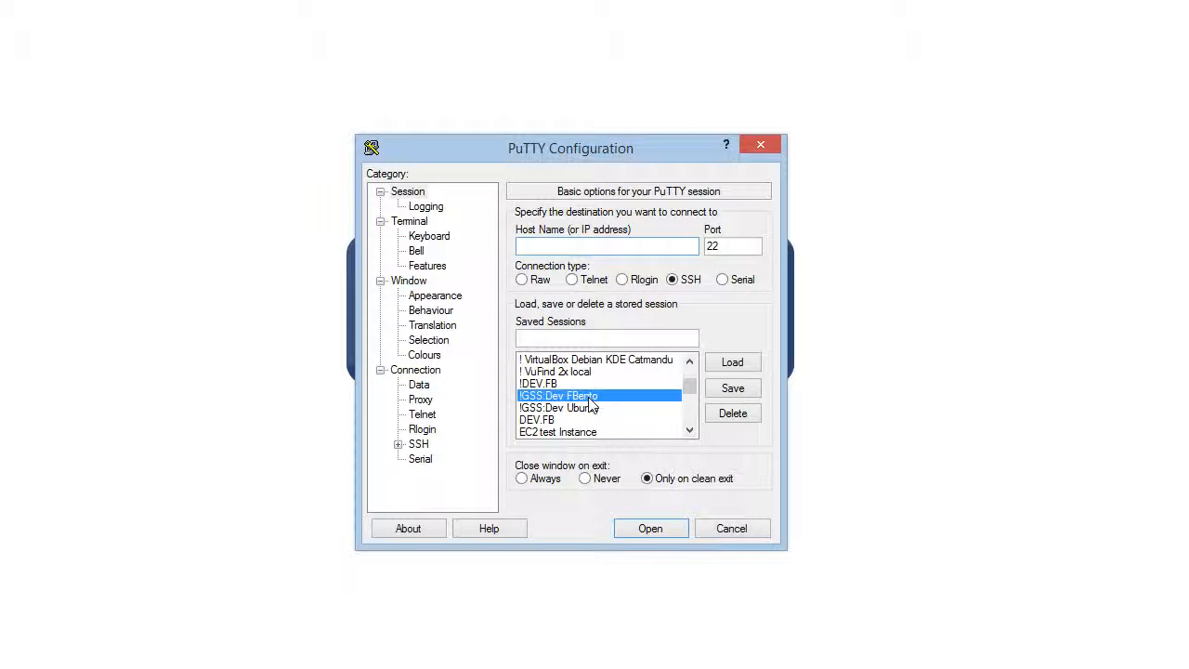
Step: Start the SSH session to the Ubuntu server and maximize the terminal window
click(651, 528)
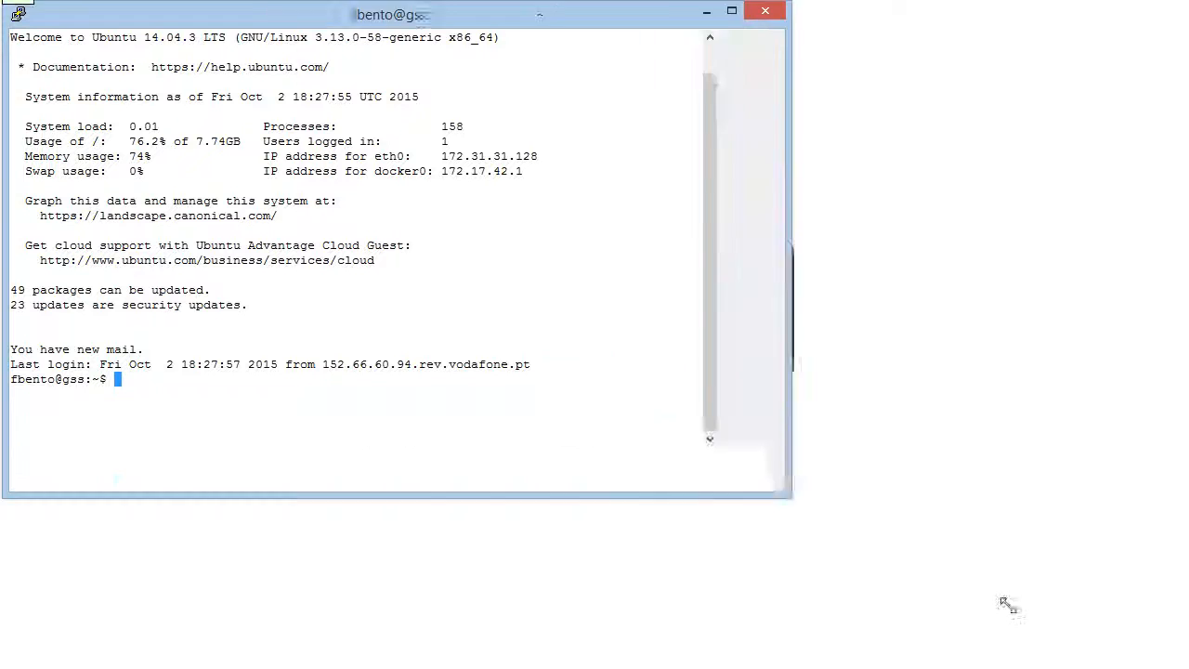
click(739, 11)
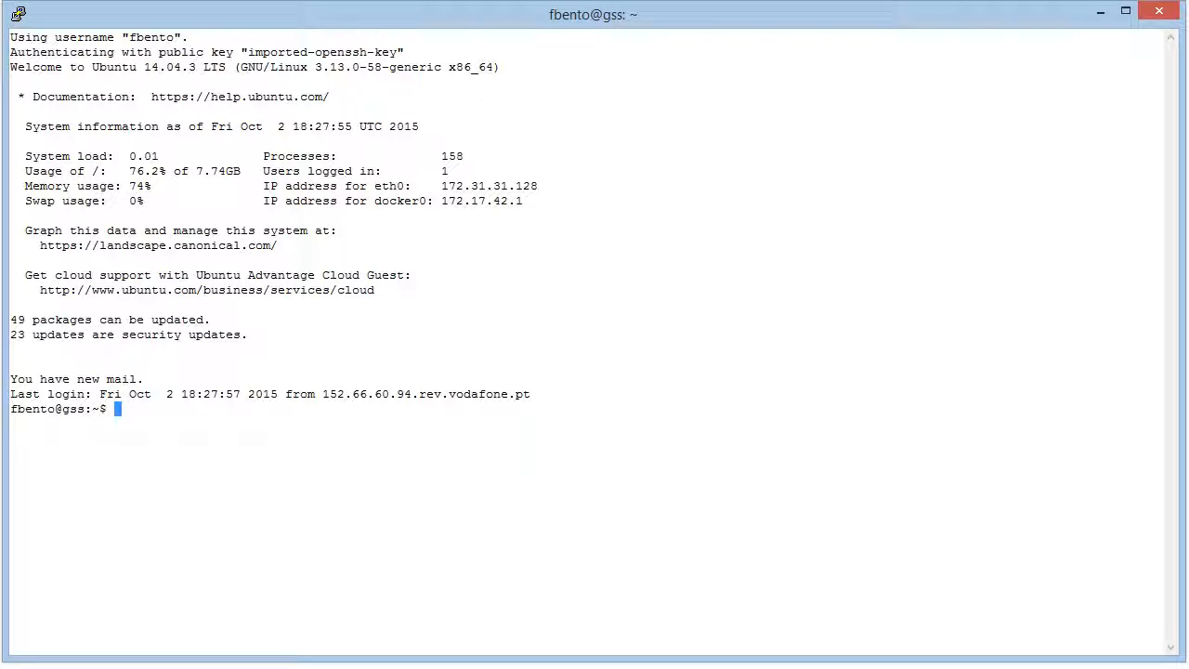
text(vi)
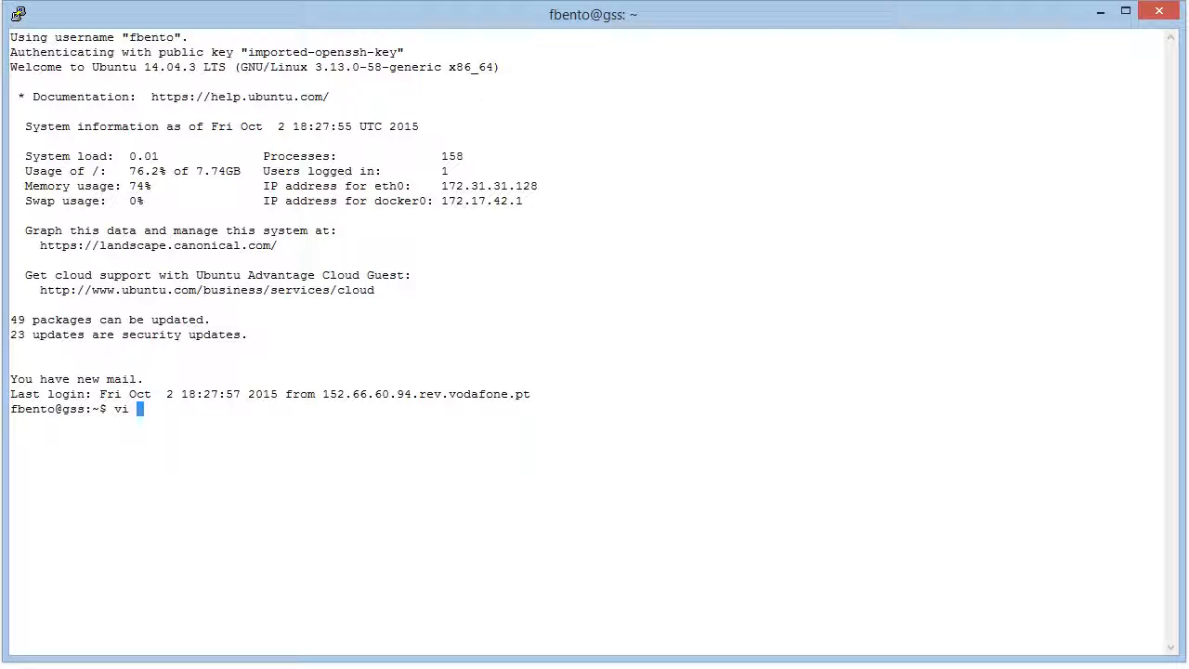
text(/.)
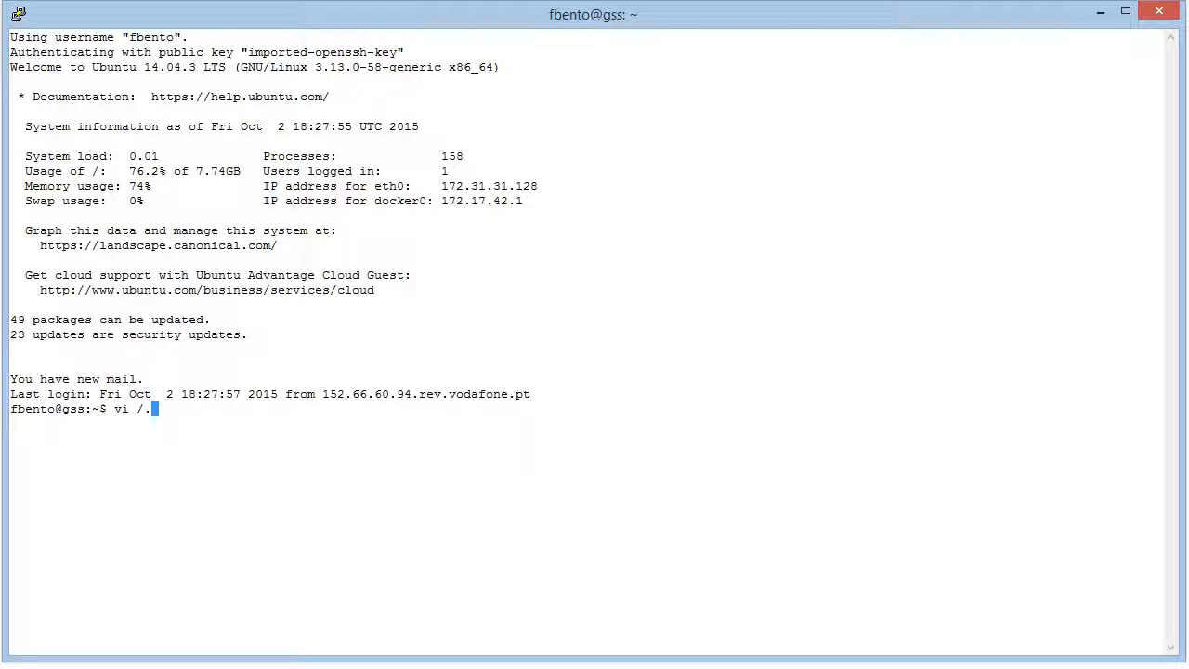
text(/.)
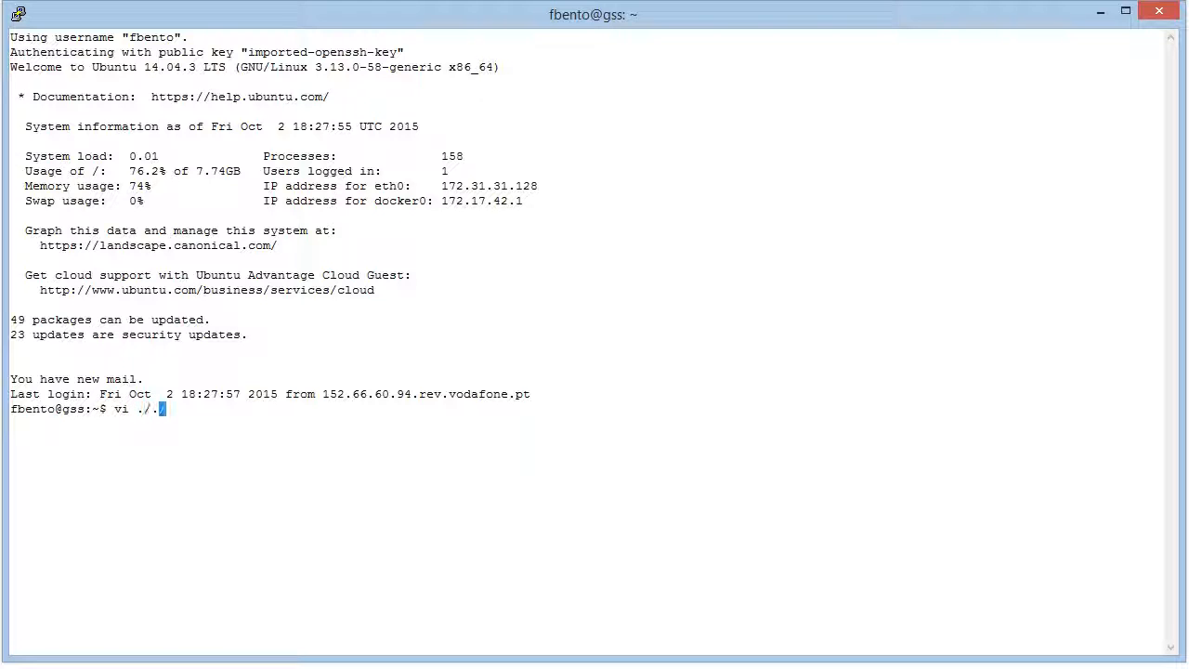
text(bash)
text(/)
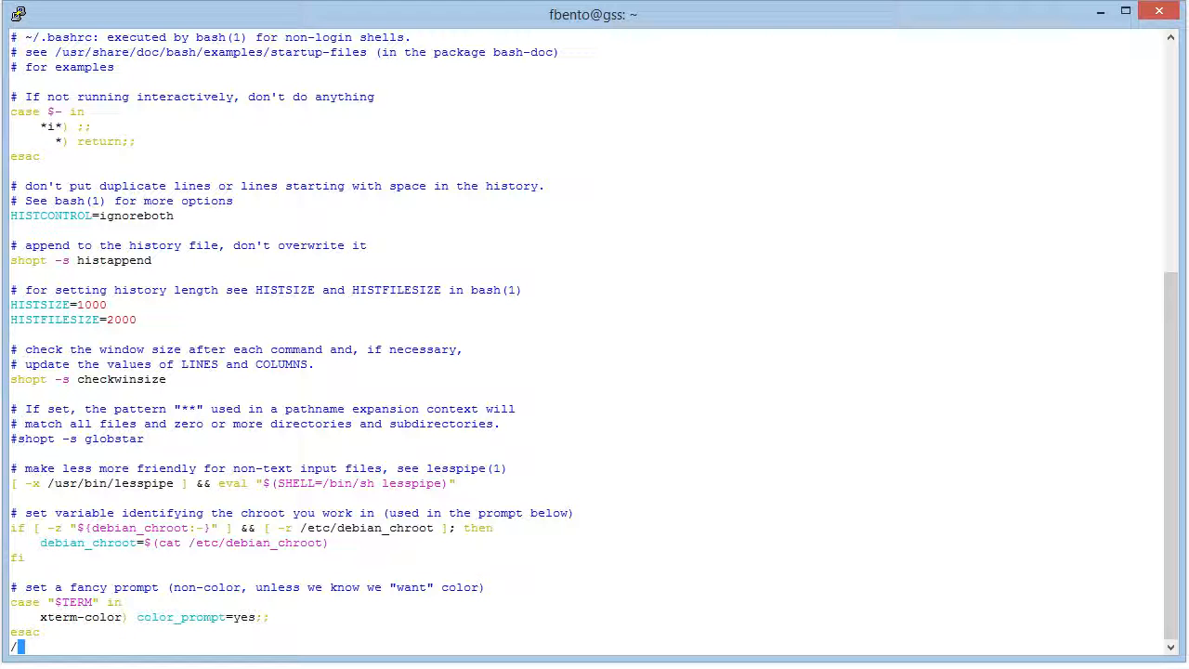
scroll(down, 3)
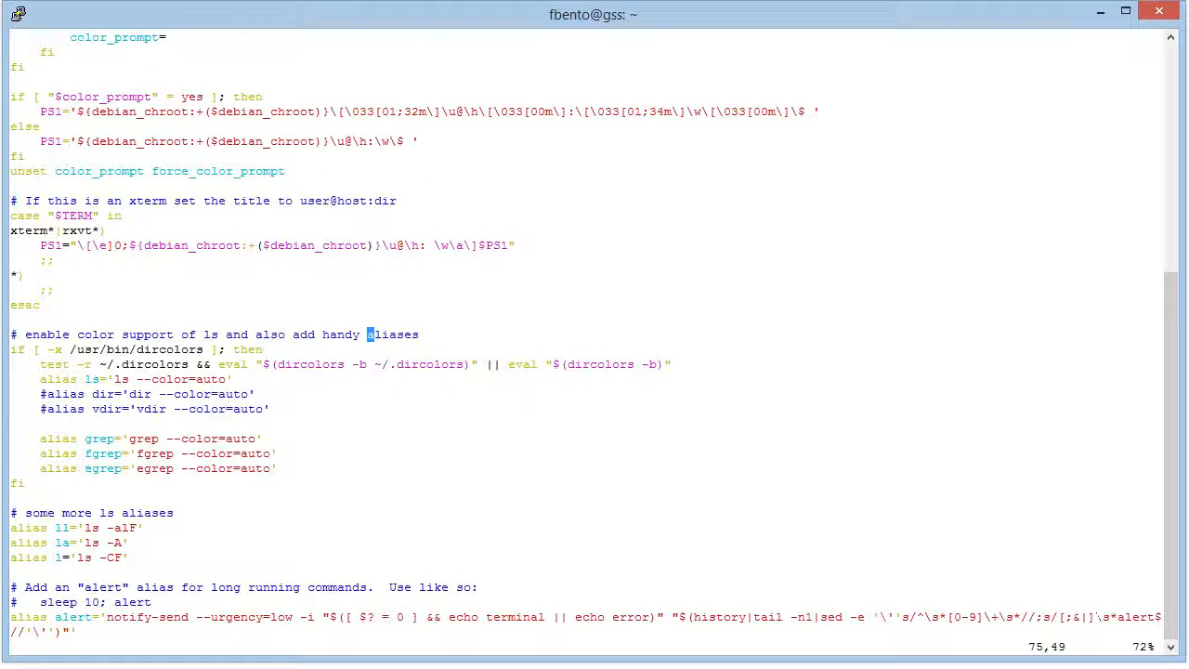
click(223, 379)
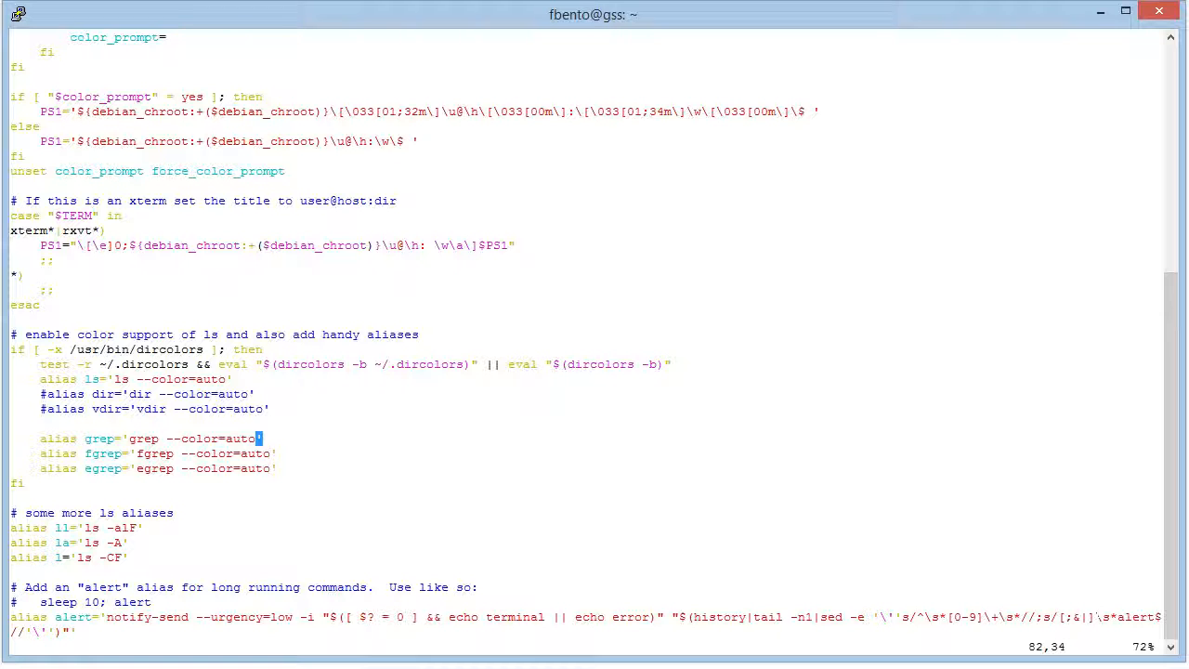
click(123, 542)
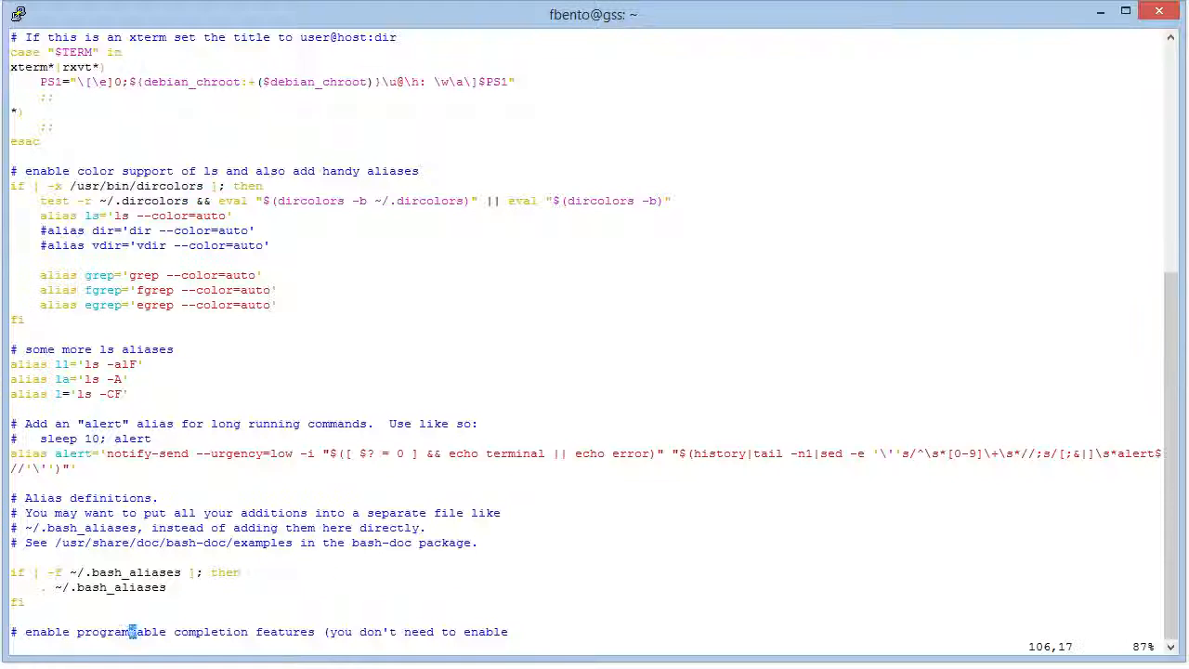
scroll(down, 3)
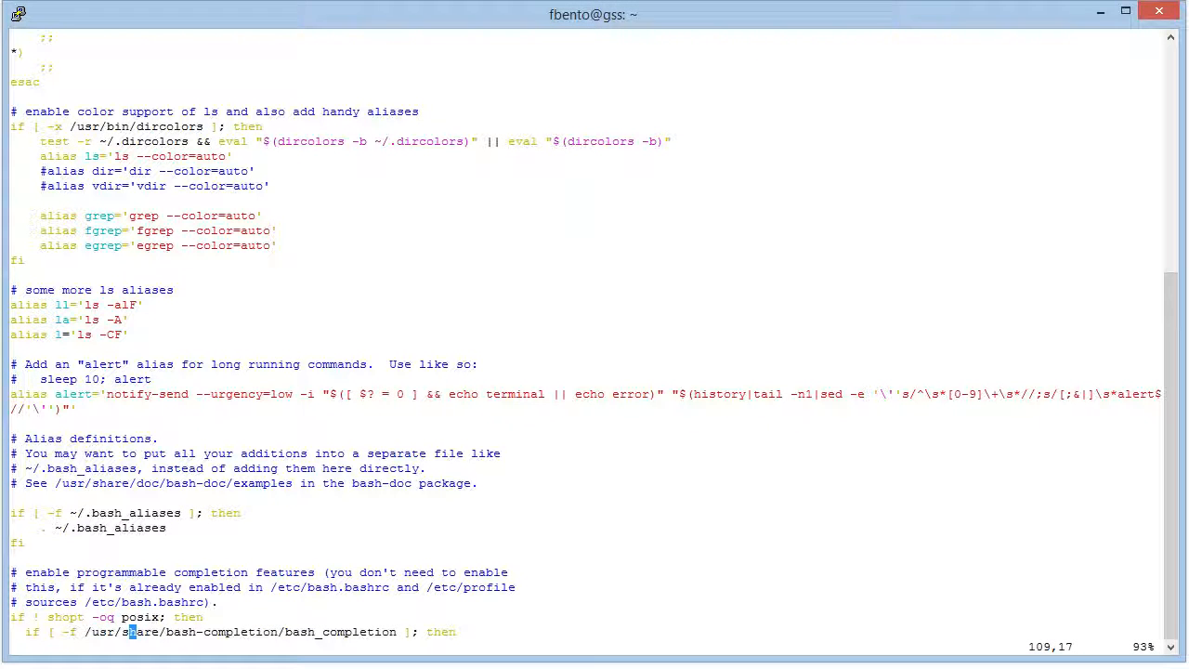
text(:wq)
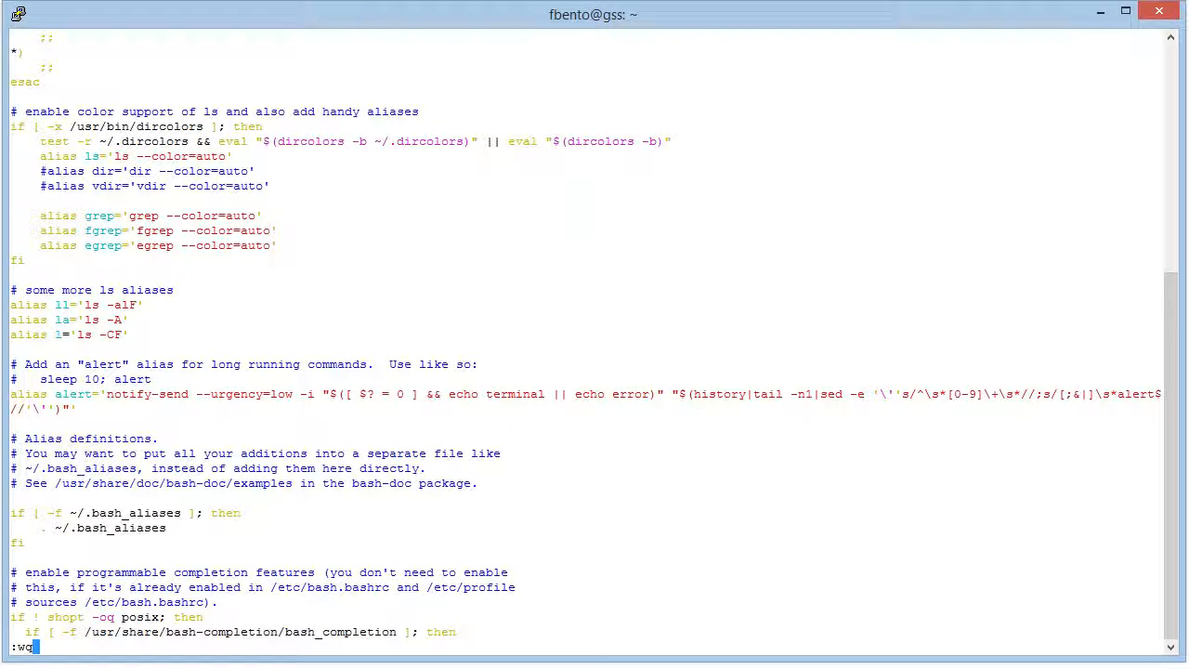
key(BackSpace)
text(vi ./.bash)
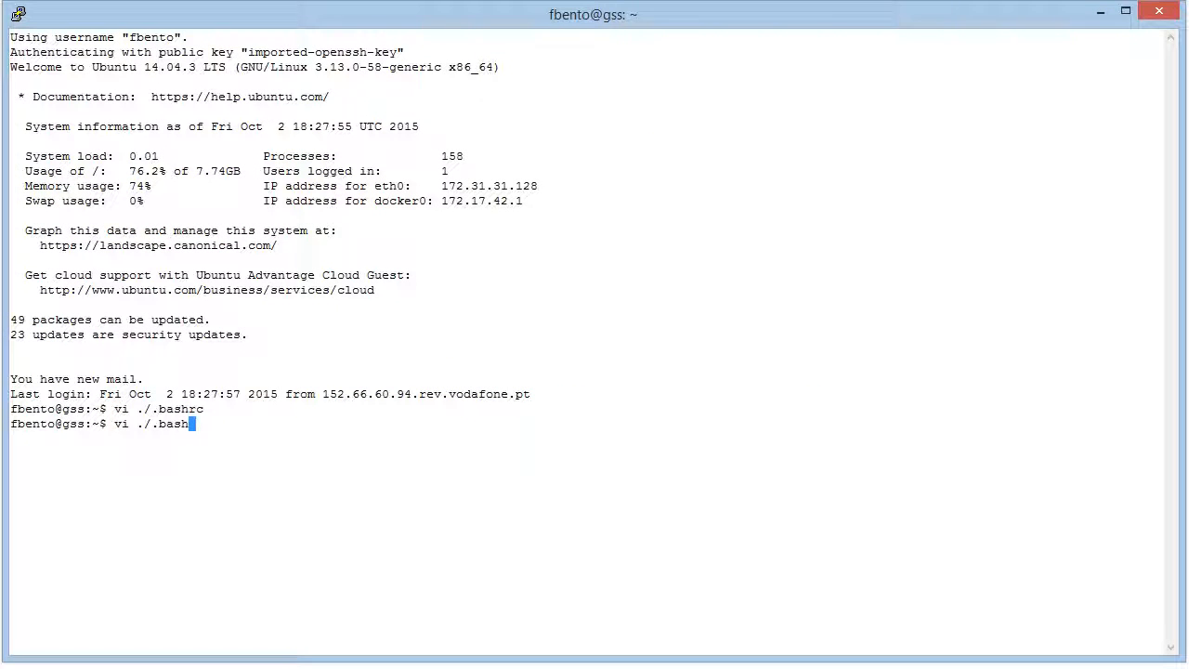
key(Tab)
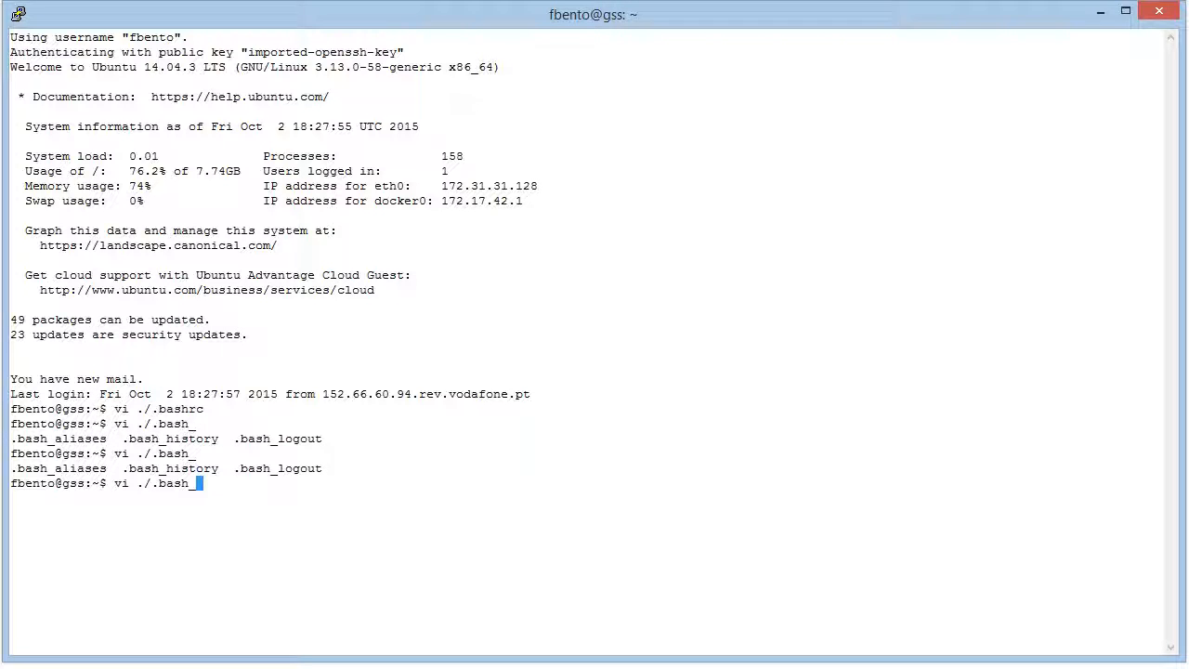
key(Return)
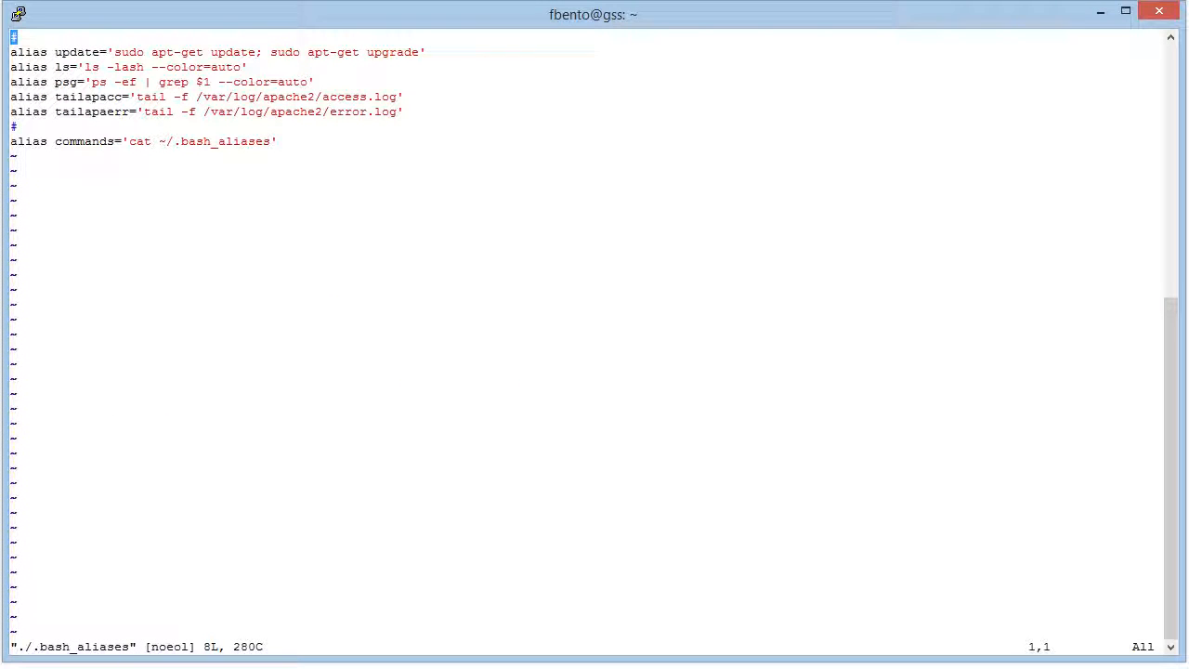
key(G)
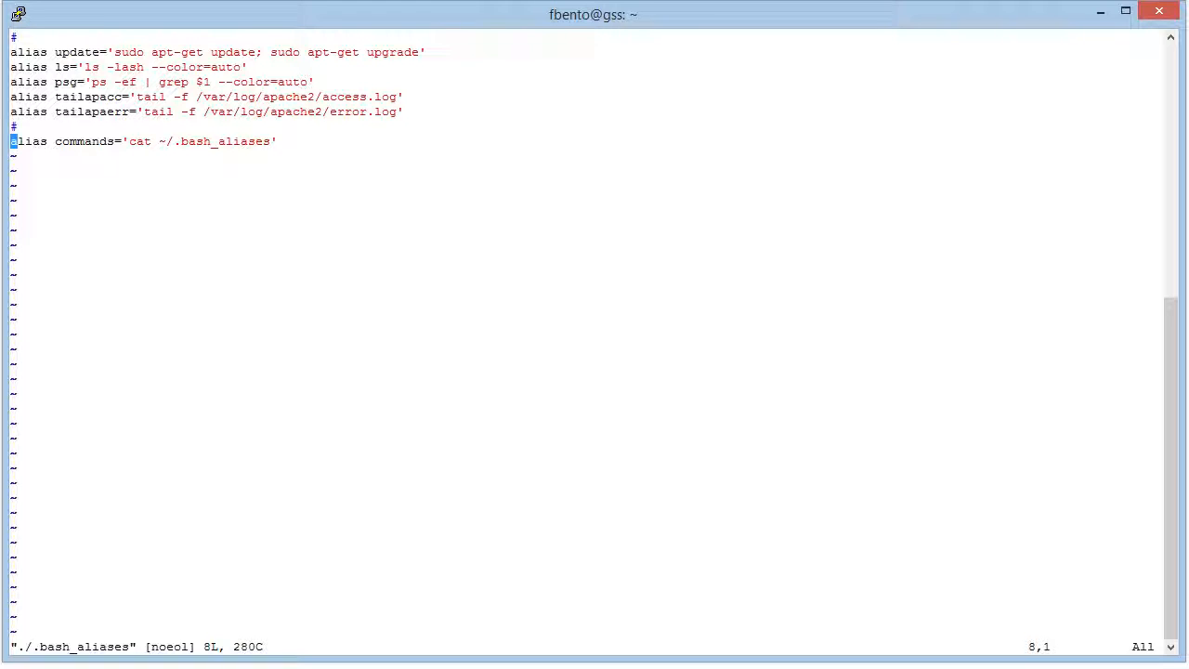
text(:q!)
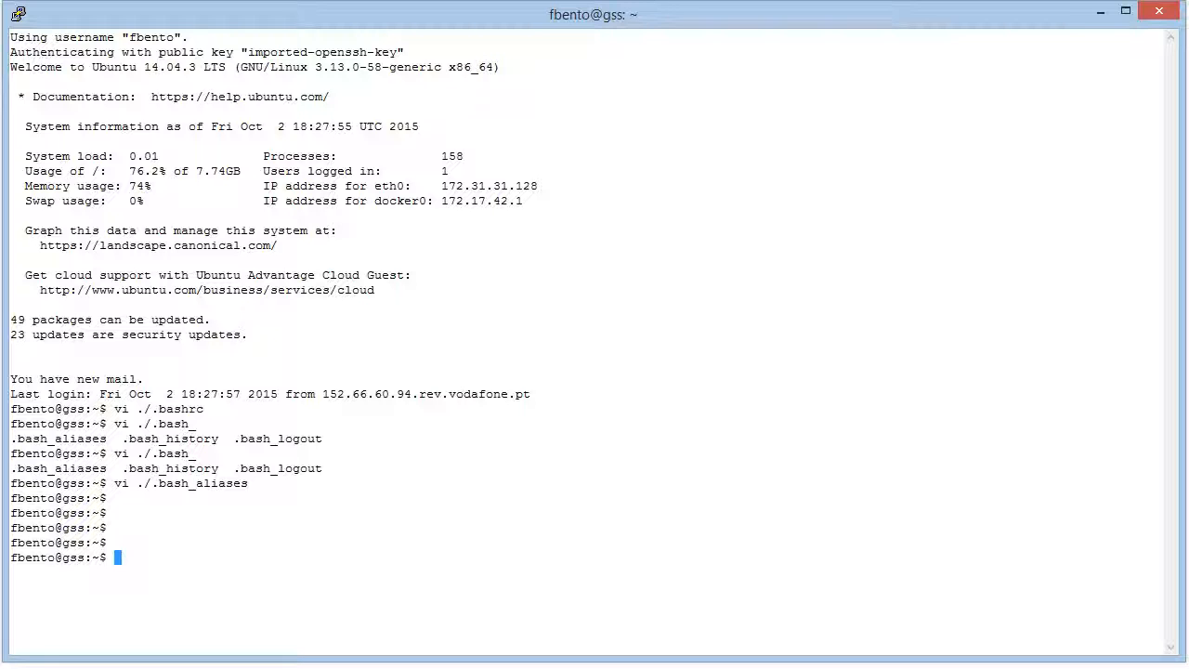
Step: Print the .bash_aliases contents with the commands alias, then run tailapacc to stream the Apache access log
text(commands)
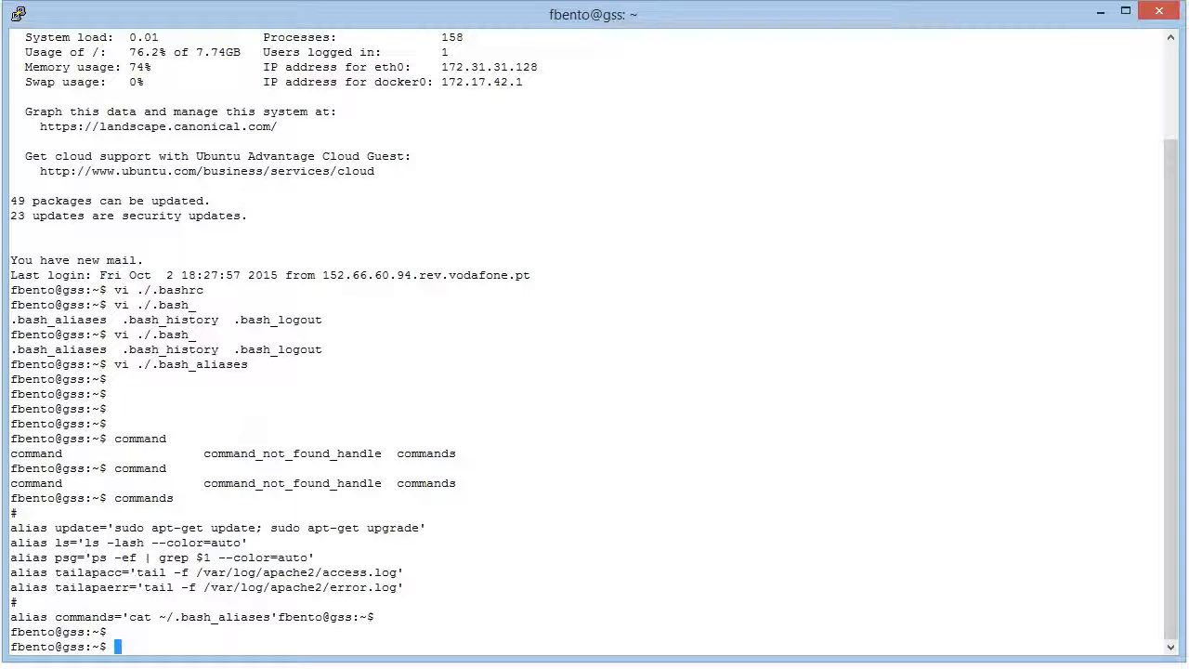
text(tail)
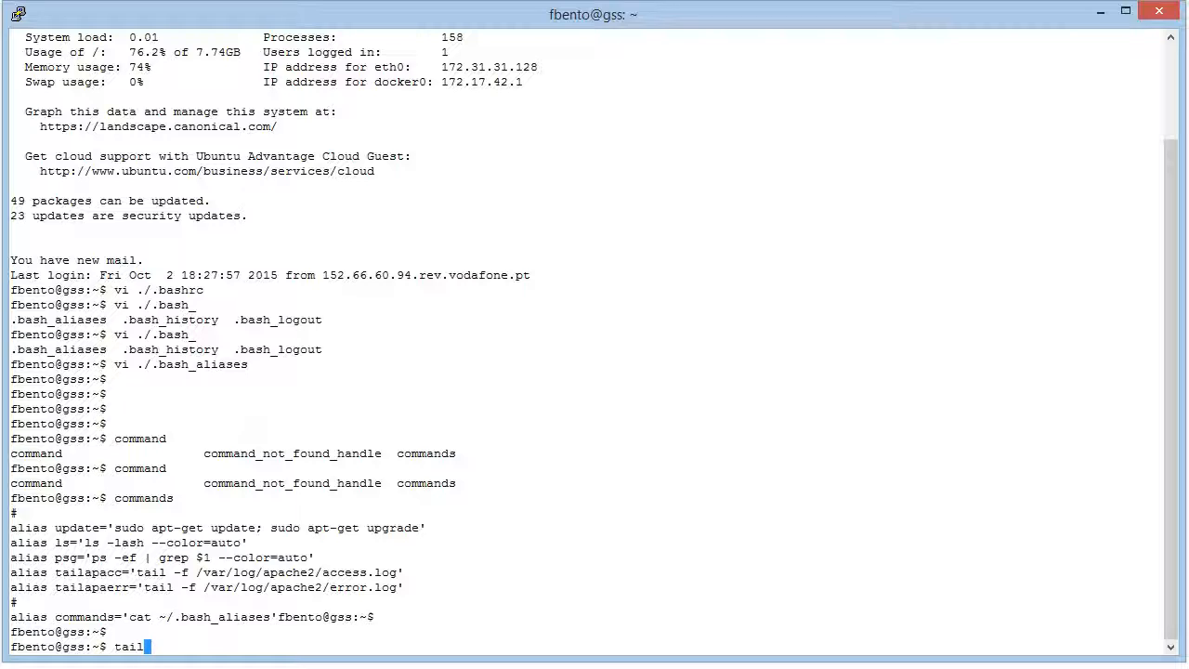
text(apa)
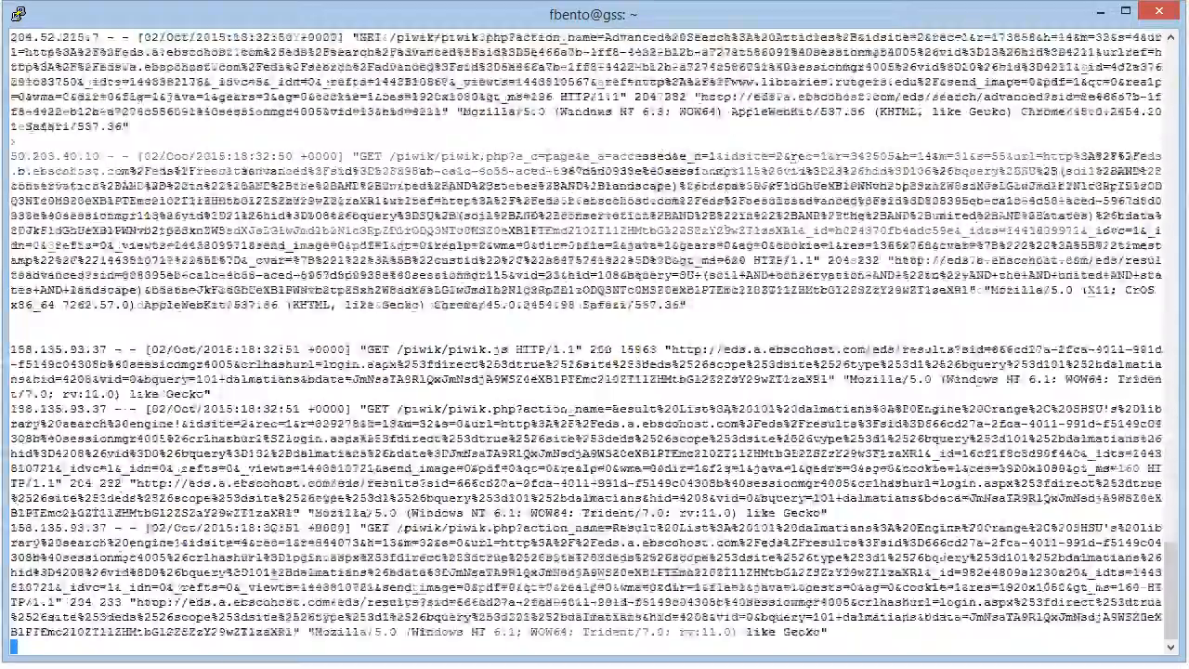
Step: Tail the Apache error log with tailapaerr and stop it with Ctrl+C
scroll(down, 3)
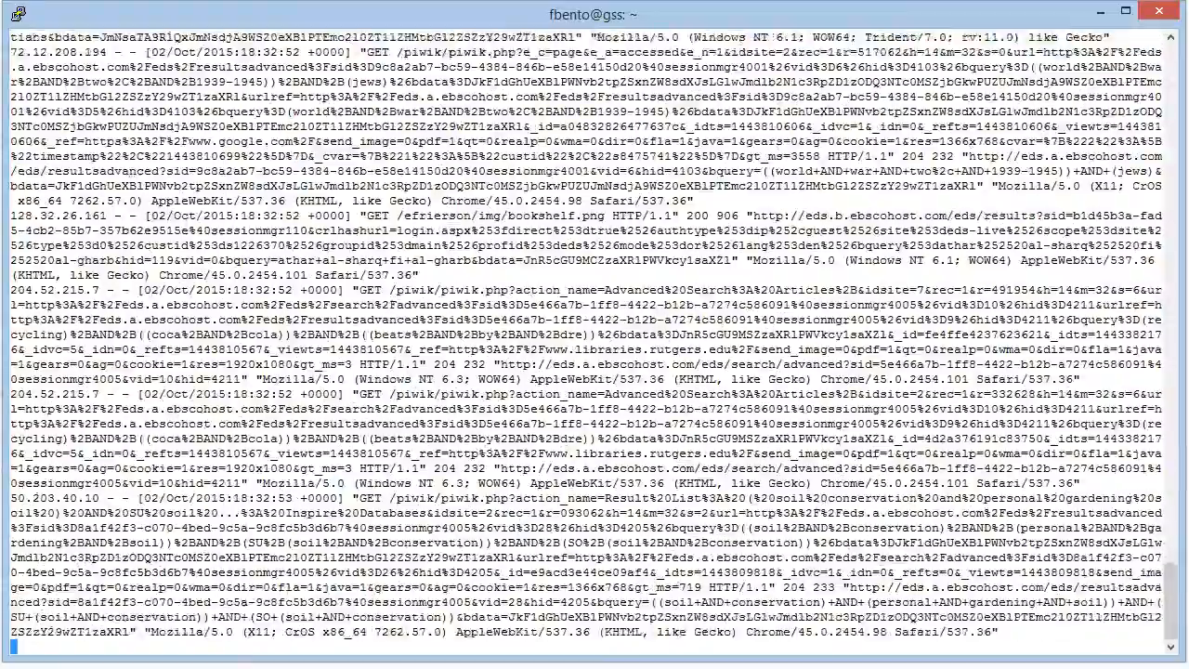
scroll(down, 3)
text(t)
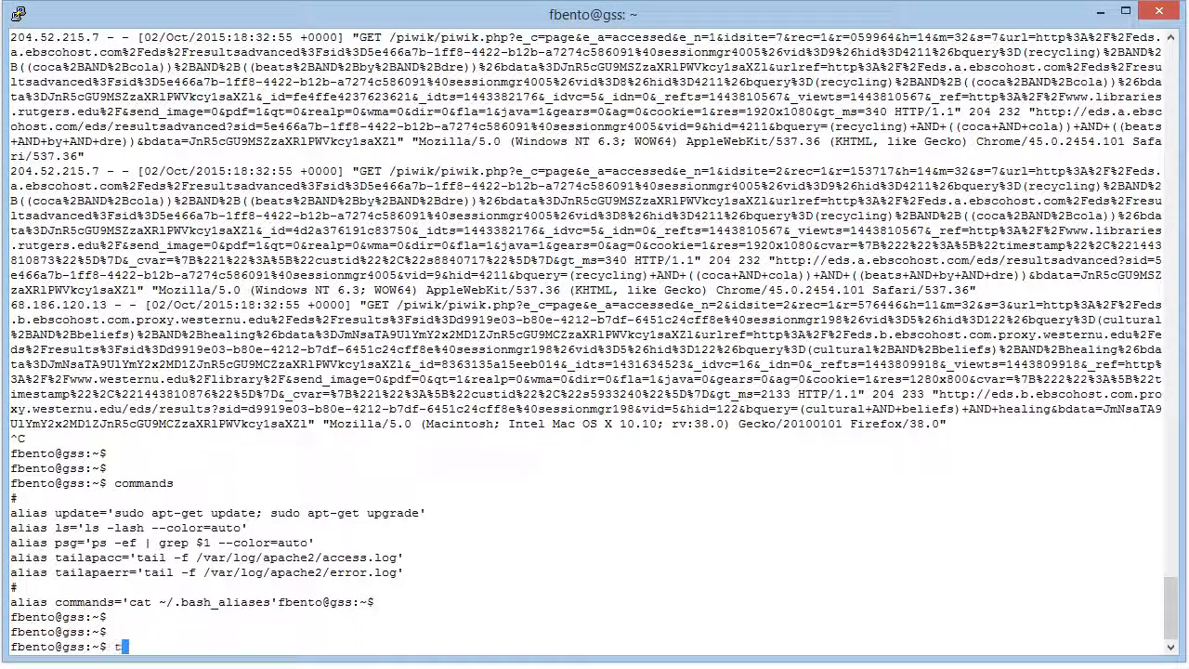
text(ailapp)
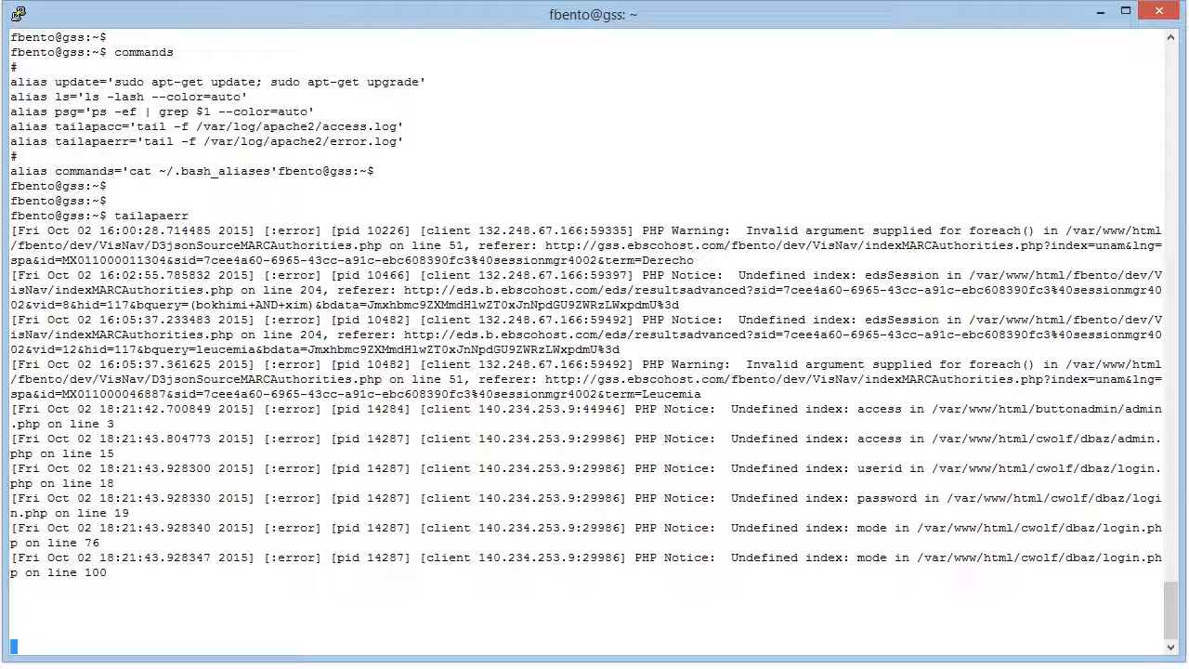
key(ctrl+c)
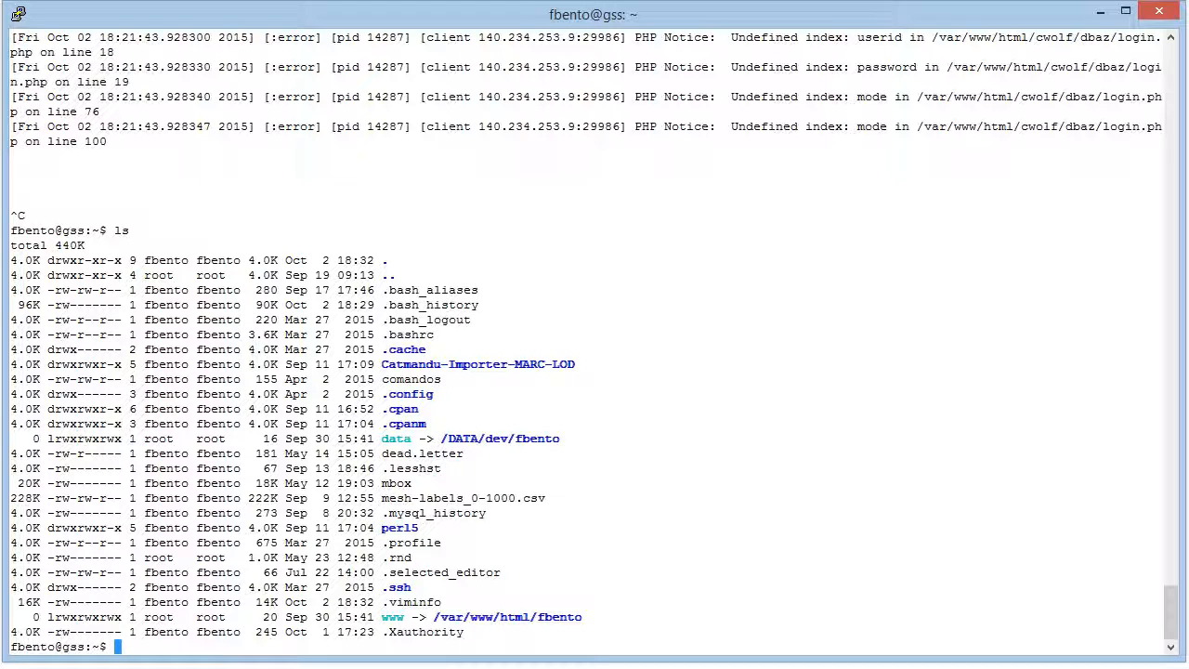
Step: Run ls -lash --color=auto in full, then find the Elasticsearch process with psg elast
text(ls -lash --)
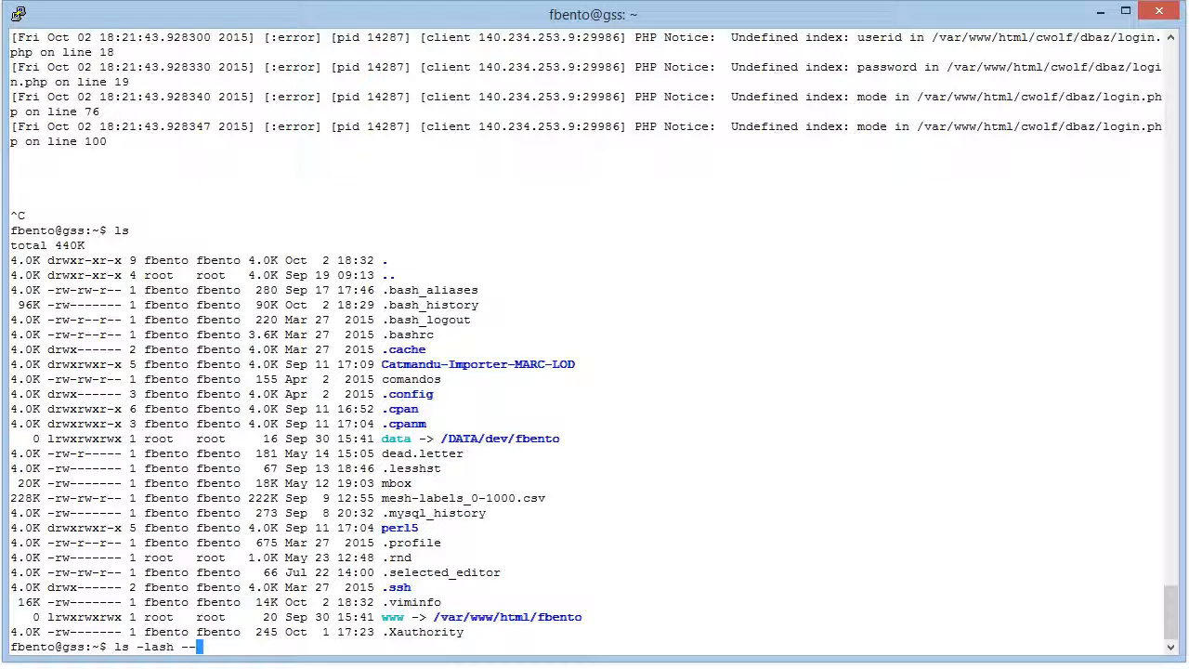
text(color=auto)
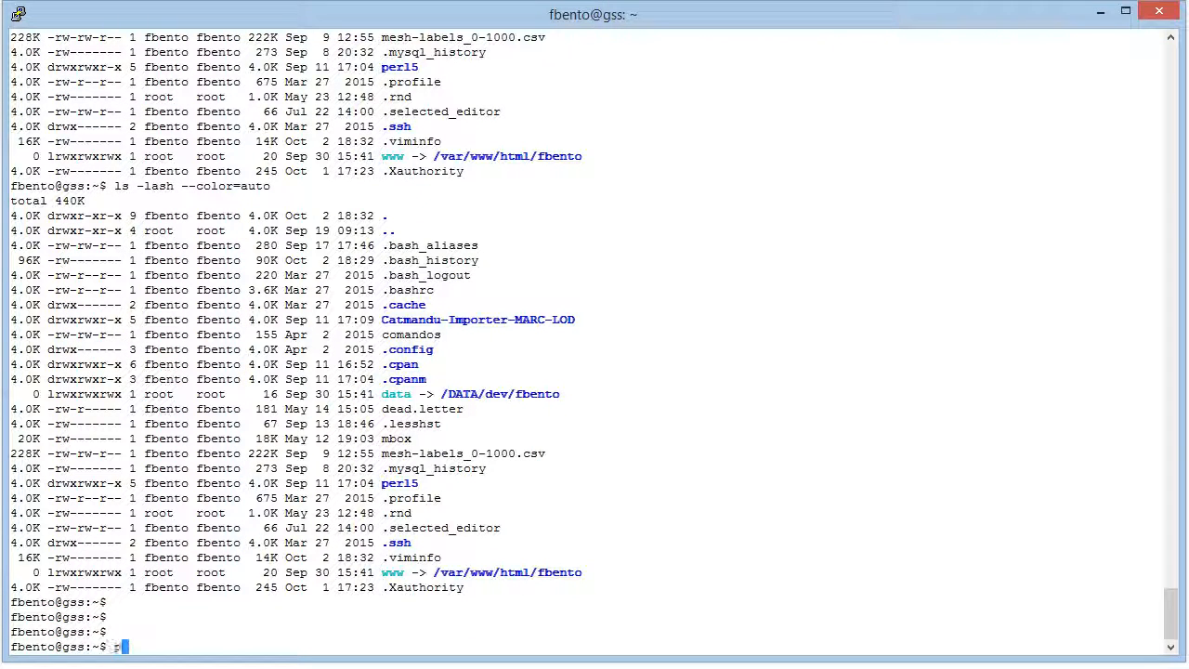
text(sg)
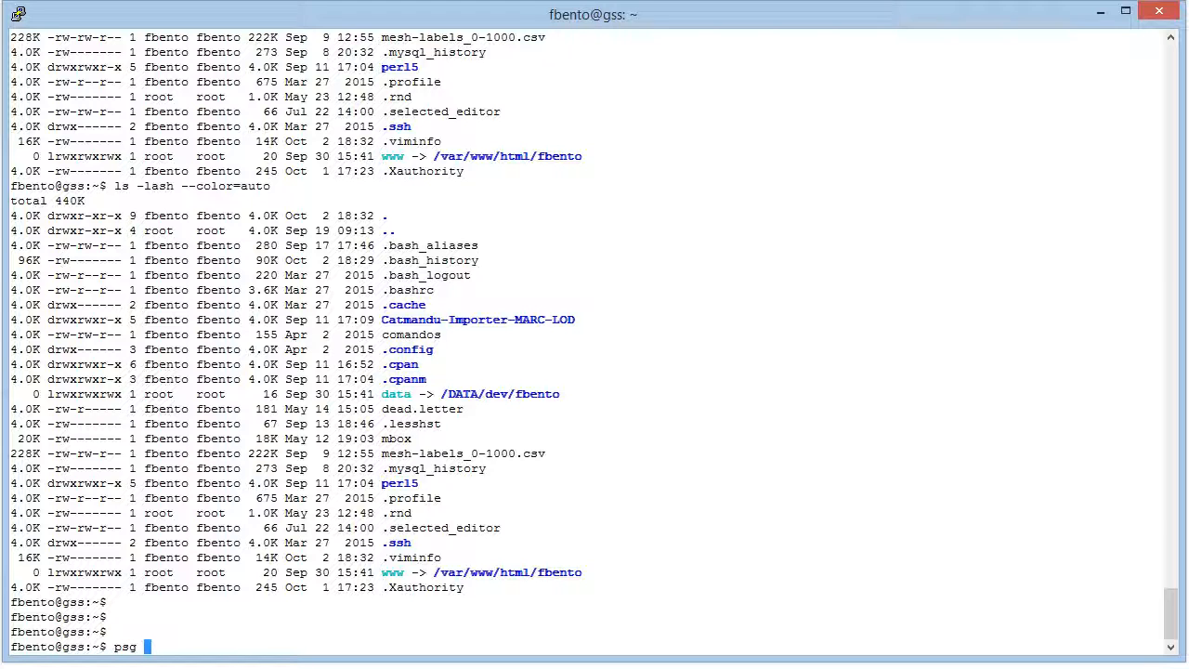
text(elast)
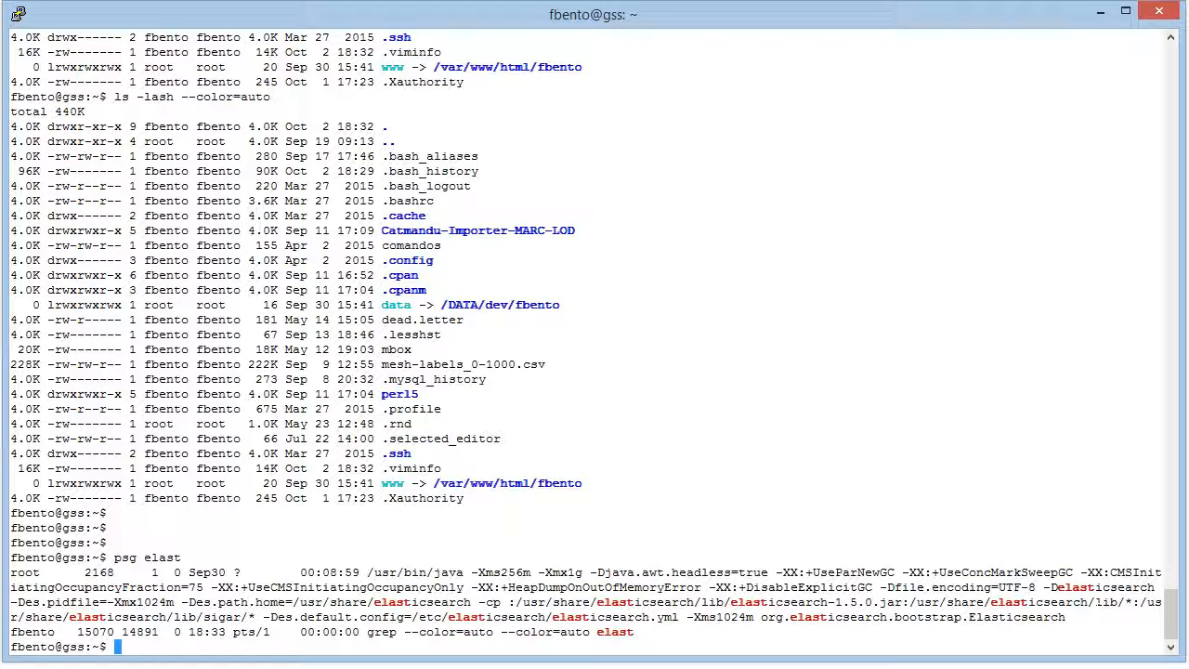
Step: Show the defined aliases again with the commands alias
text(as)
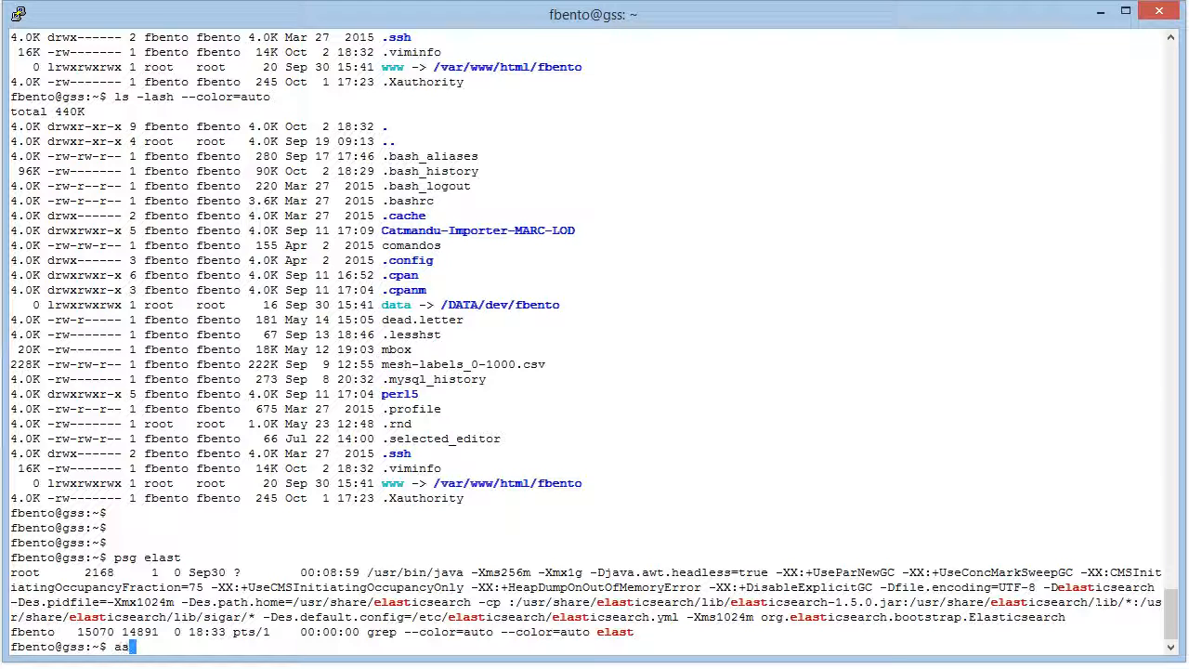
key(BackSpace)
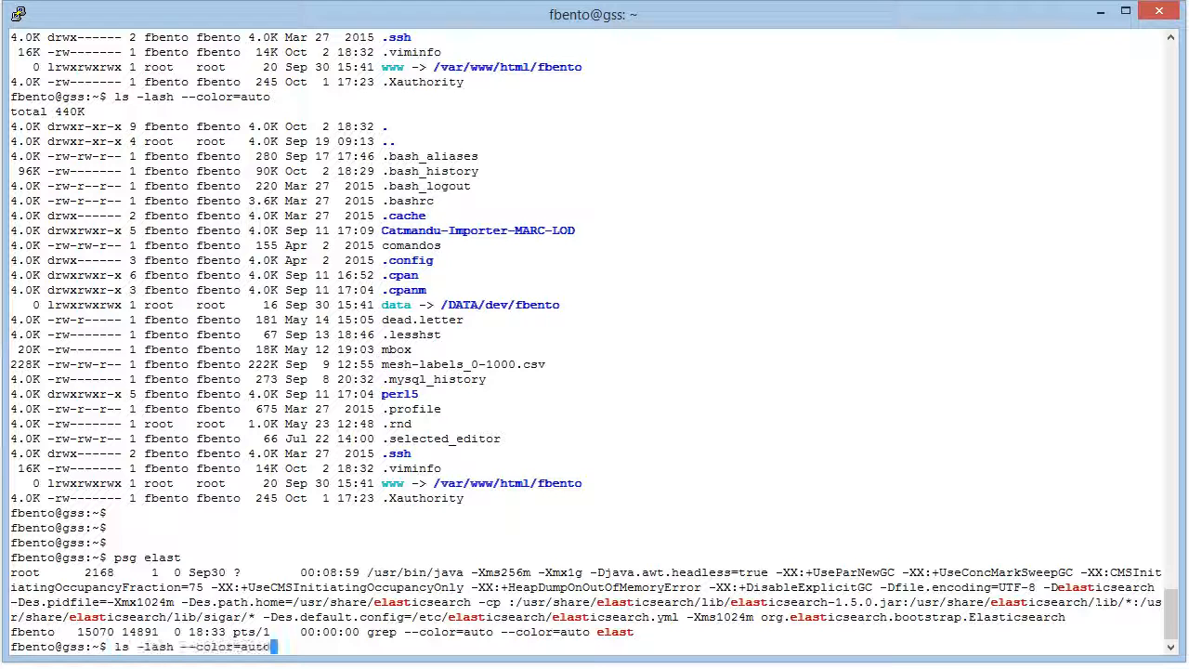
text(commands)
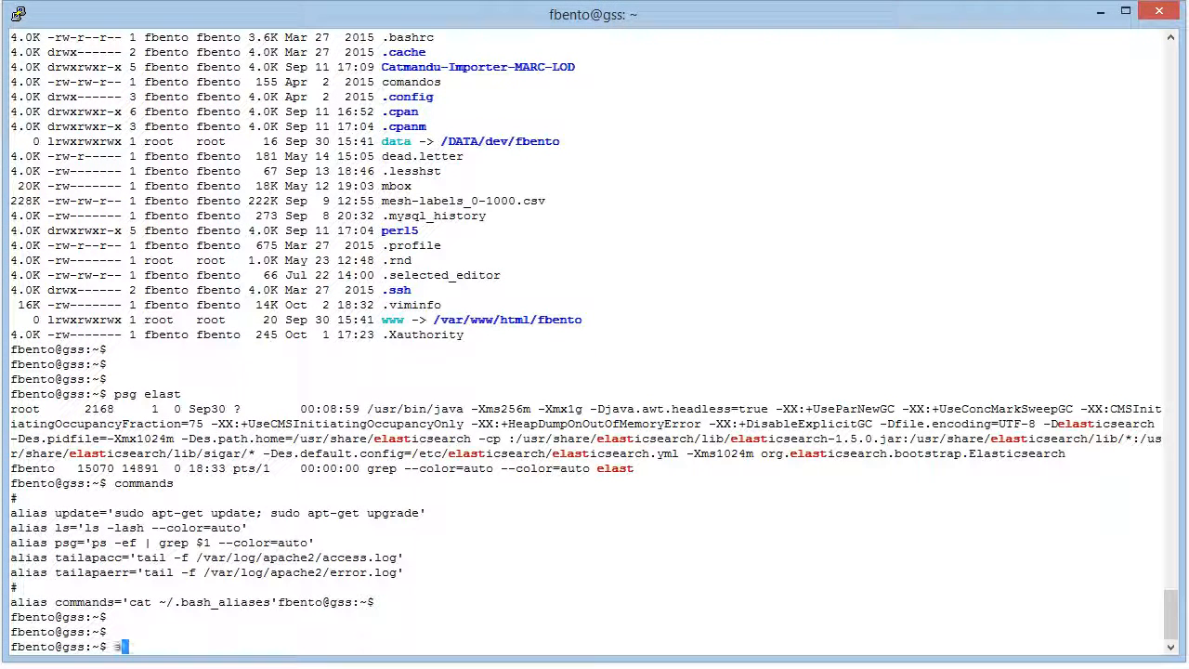
Step: Define alias yourcommand='ls' and run yourcommand to list the home directory
text(alias)
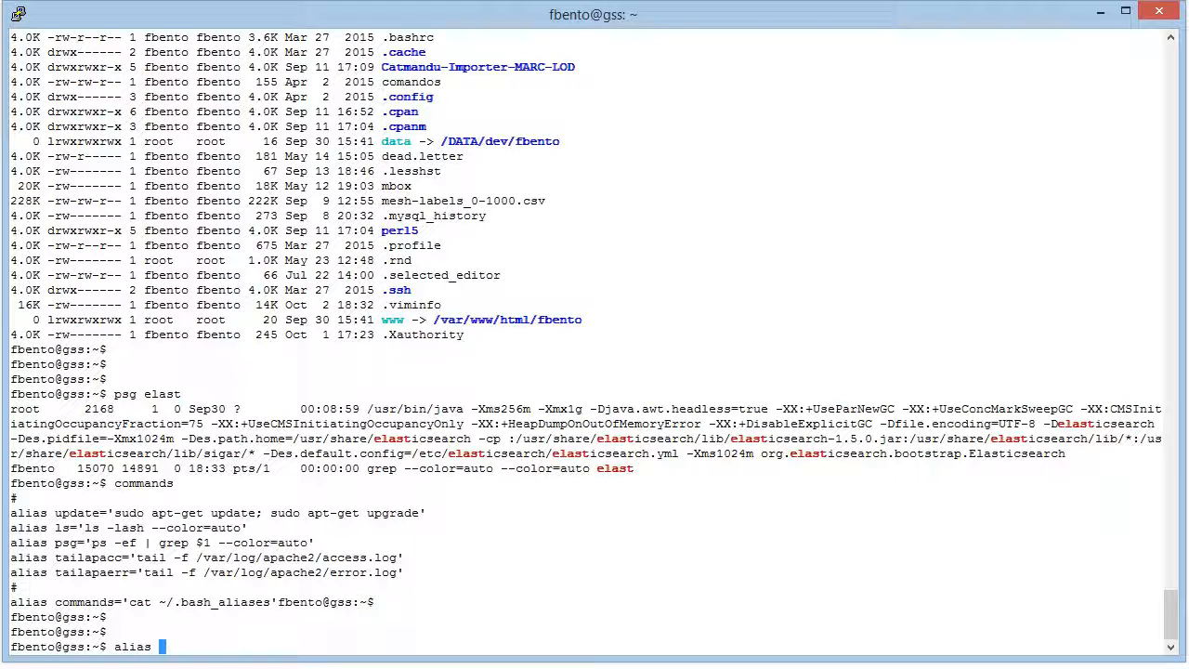
text(yourcommand)
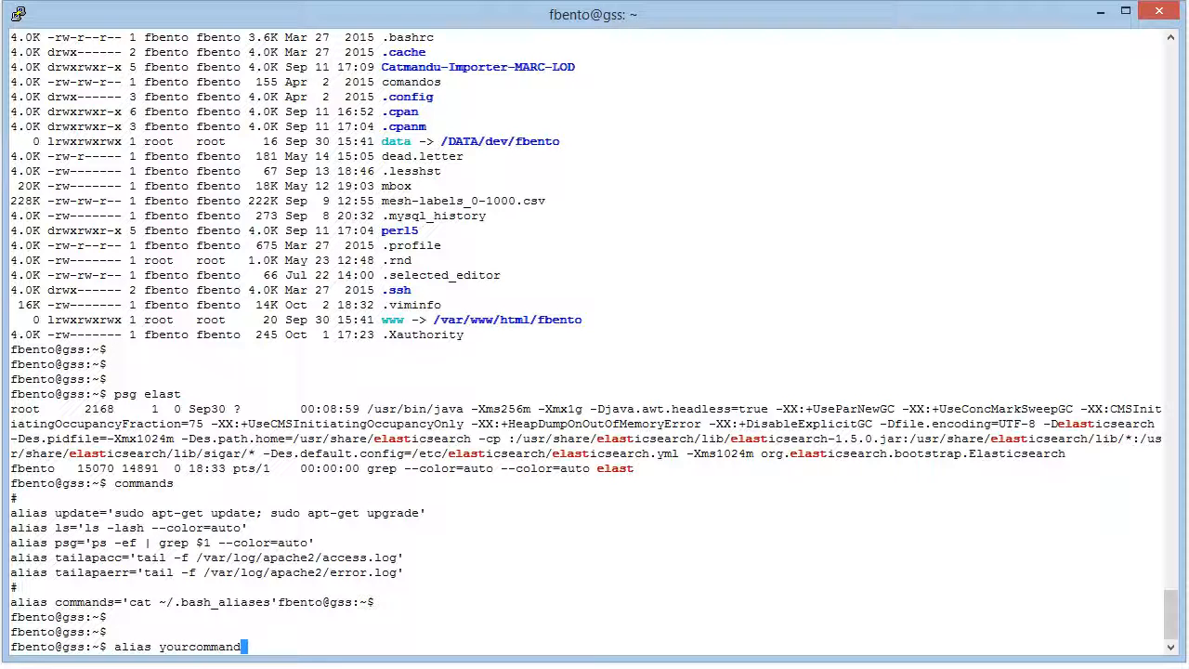
text(=)
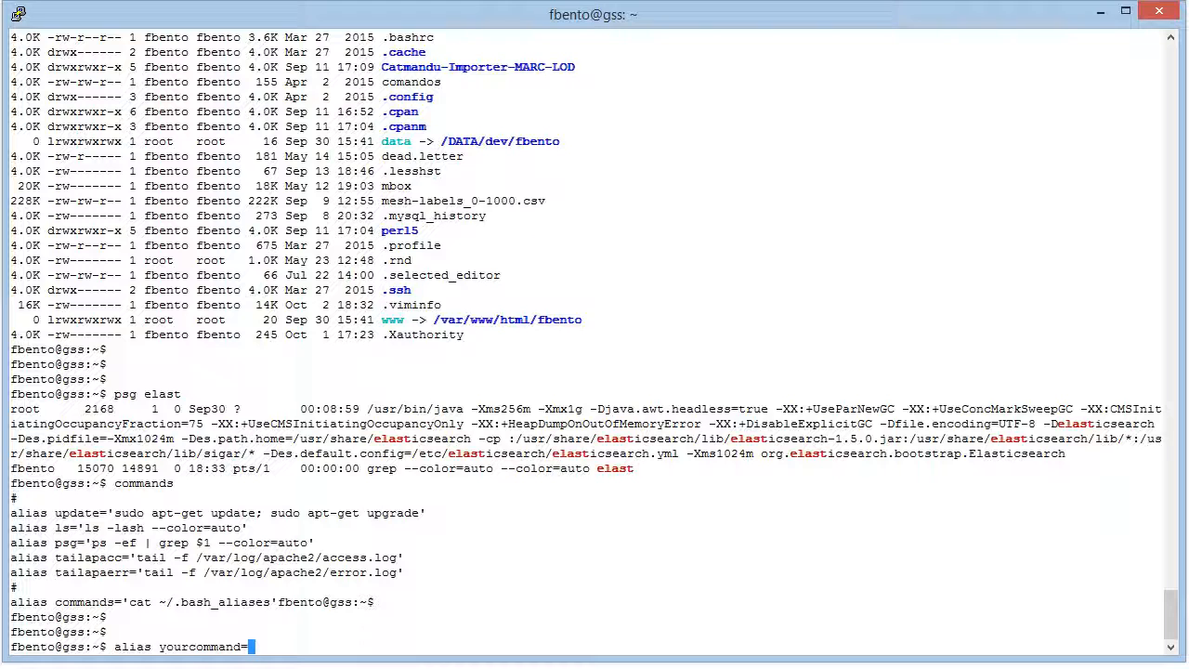
text(=')
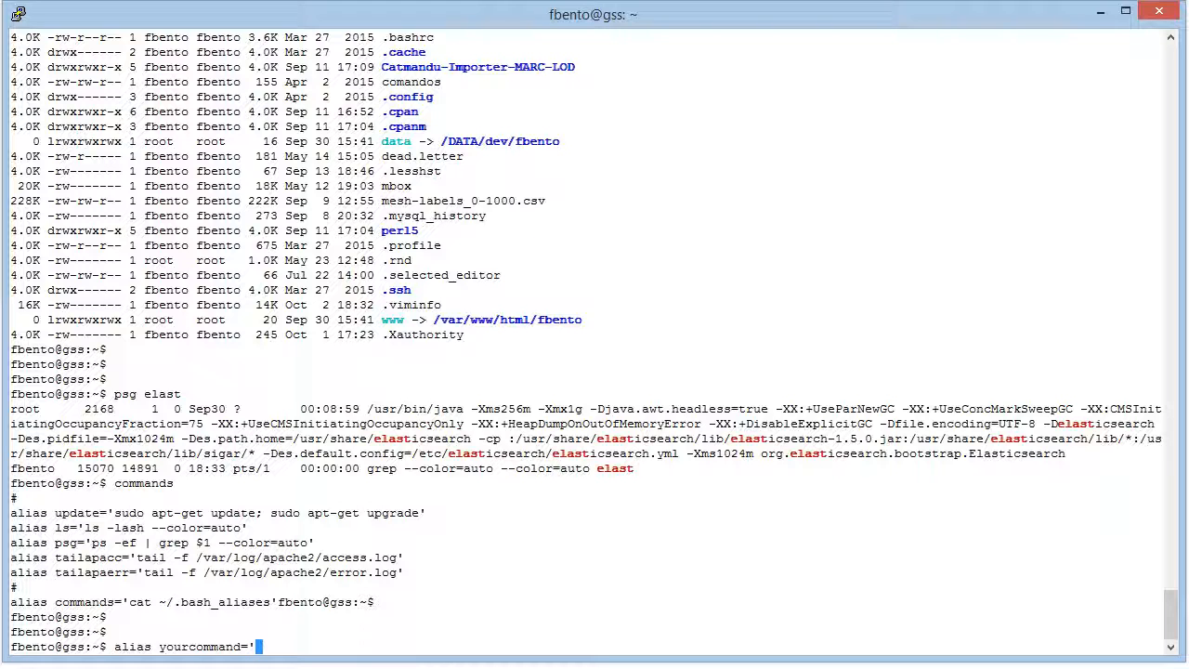
text(ls')
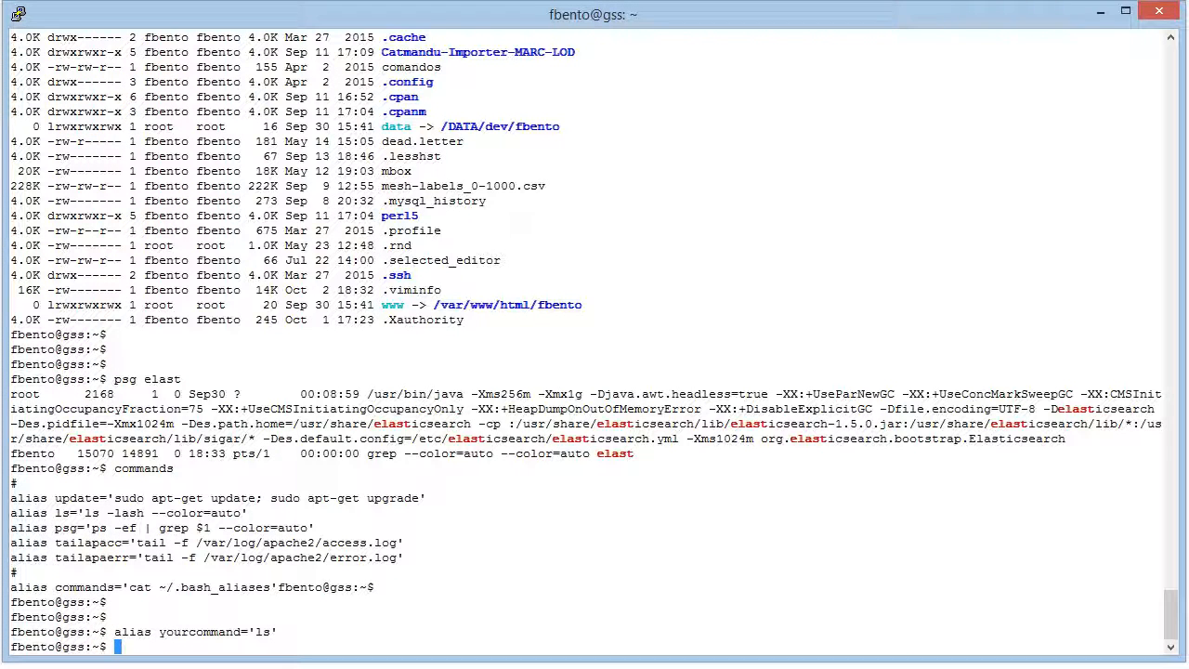
text(yourcommand)
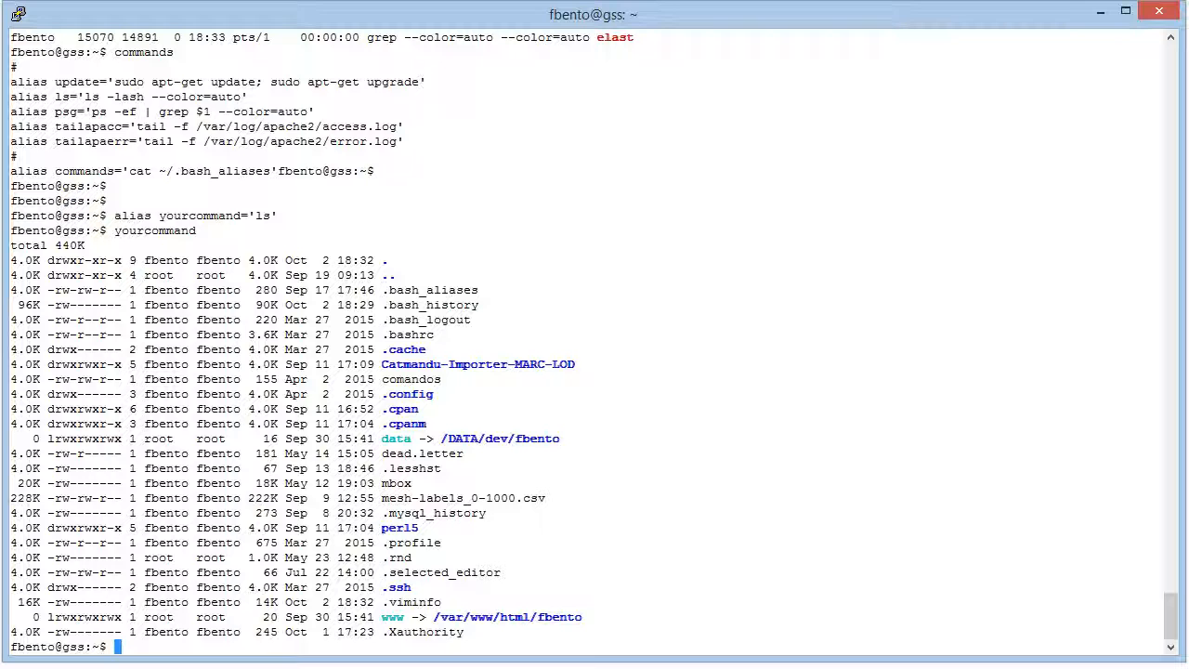
text(ls -lash --color=auto)
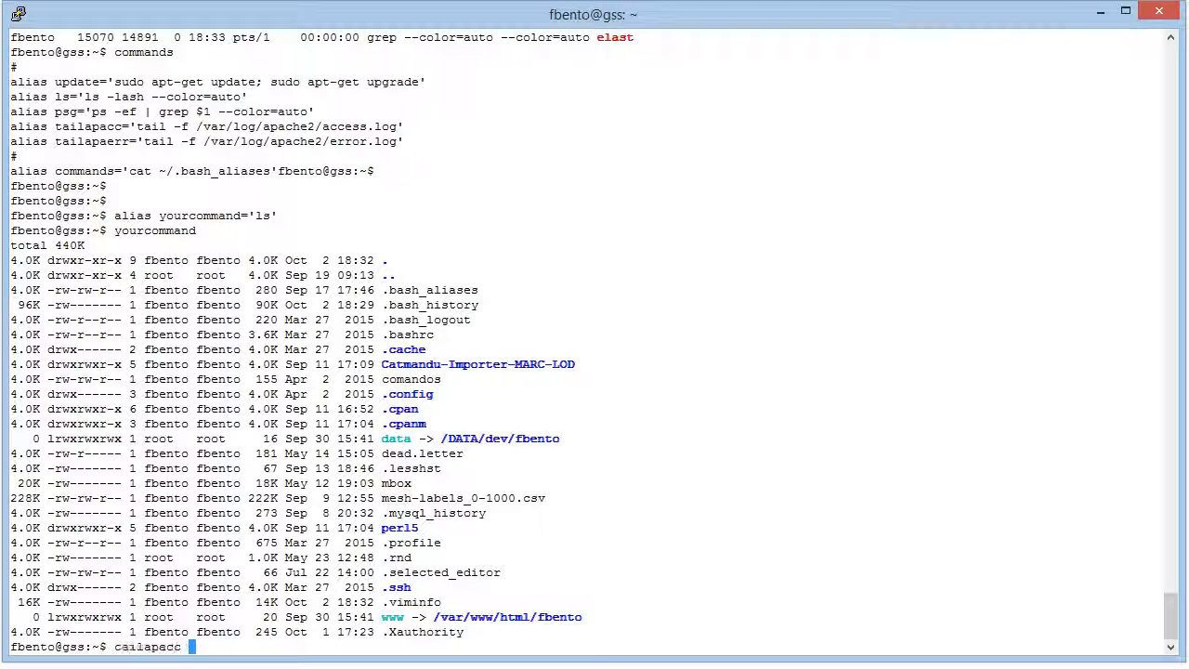
text(vi ./.bash_aliases)
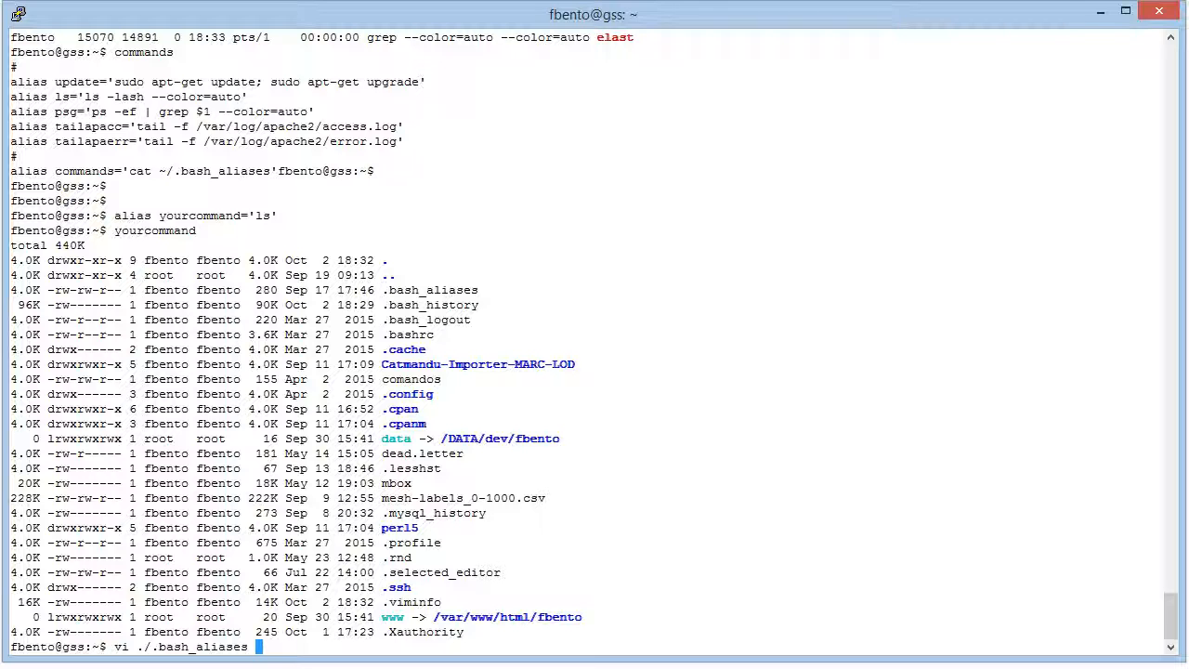